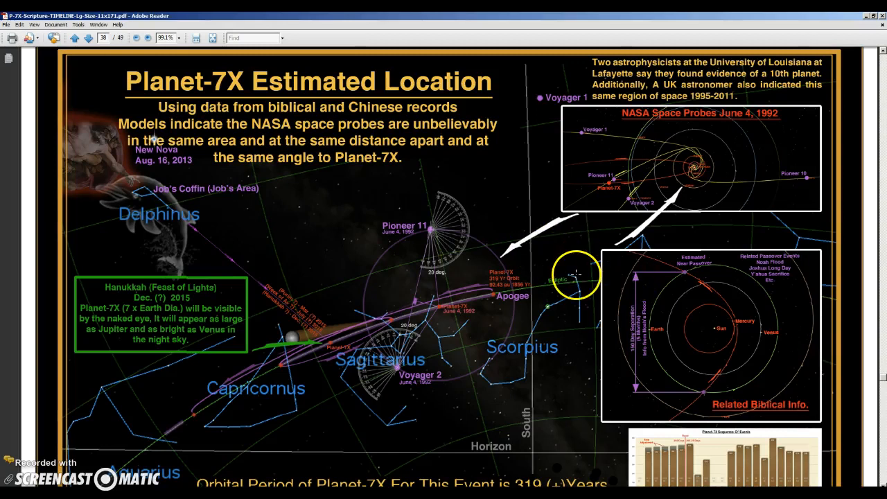
{"action": "mouse_move", "coordinate": [579, 255]}
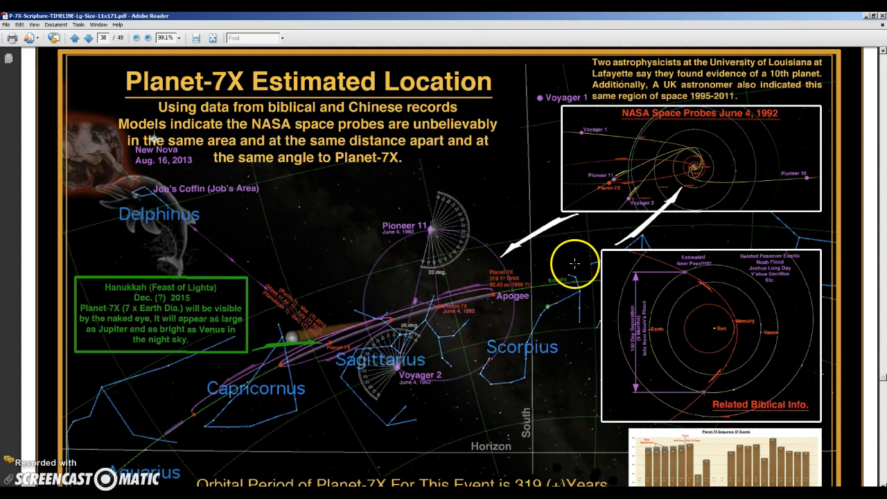
{"action": "mouse_move", "coordinate": [672, 409]}
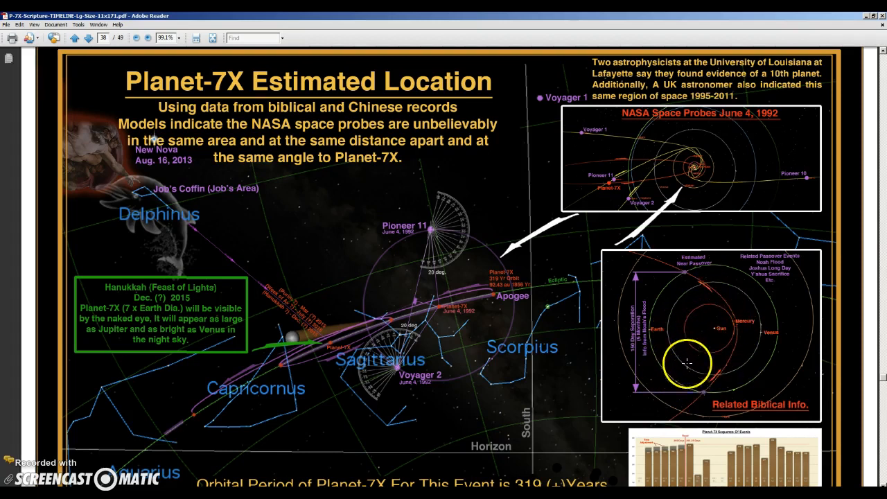
{"action": "mouse_move", "coordinate": [677, 395]}
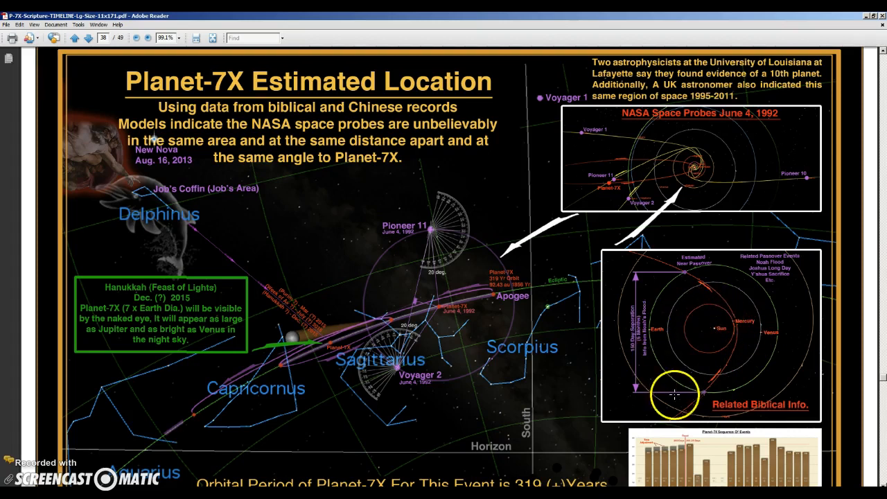
{"action": "mouse_move", "coordinate": [734, 391]}
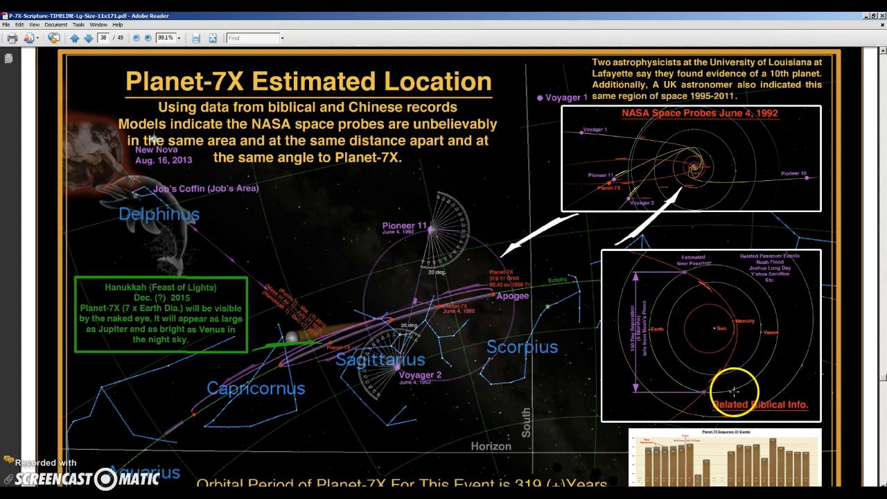
{"action": "mouse_move", "coordinate": [737, 381]}
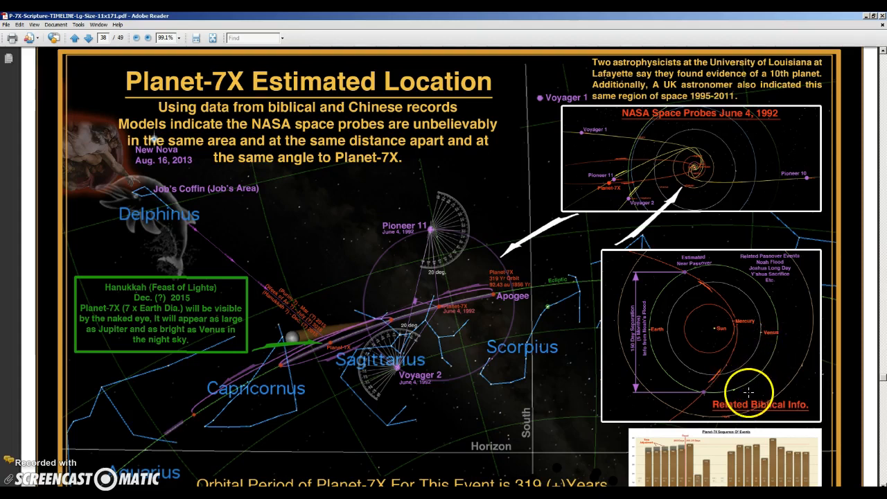
{"action": "mouse_move", "coordinate": [733, 394]}
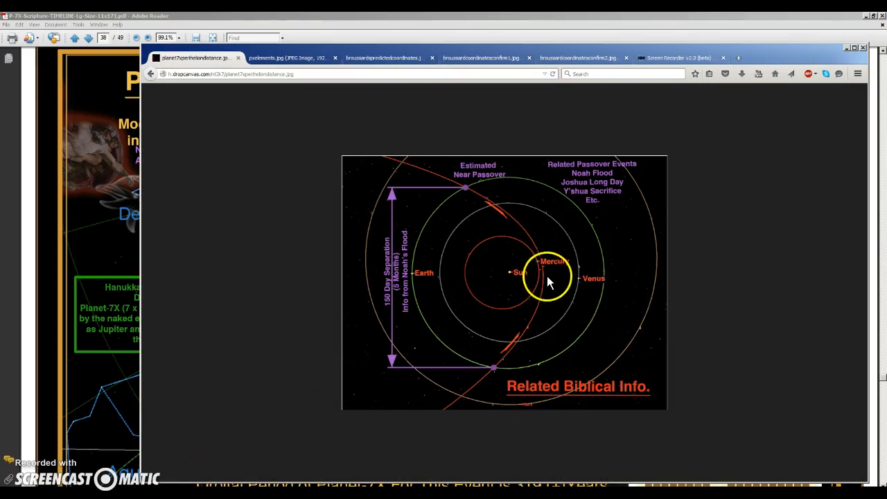
{"action": "mouse_move", "coordinate": [546, 280]}
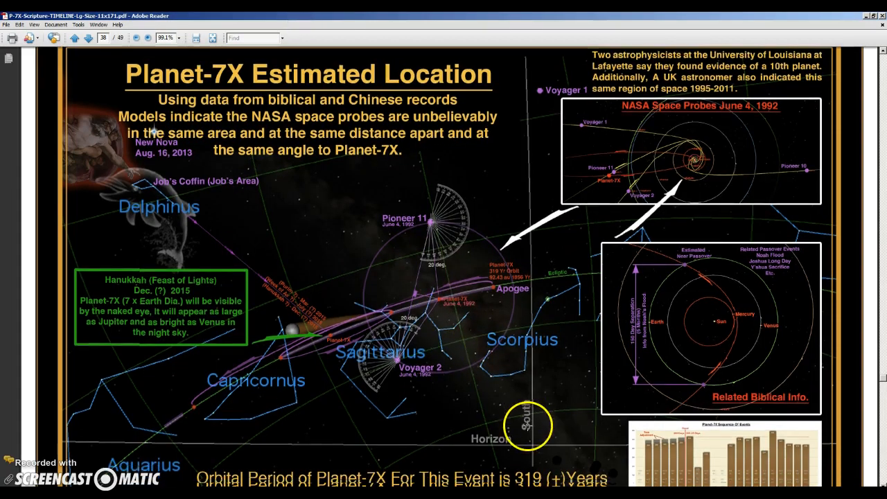
{"action": "scroll", "scroll_direction": "down", "scroll_amount": 3}
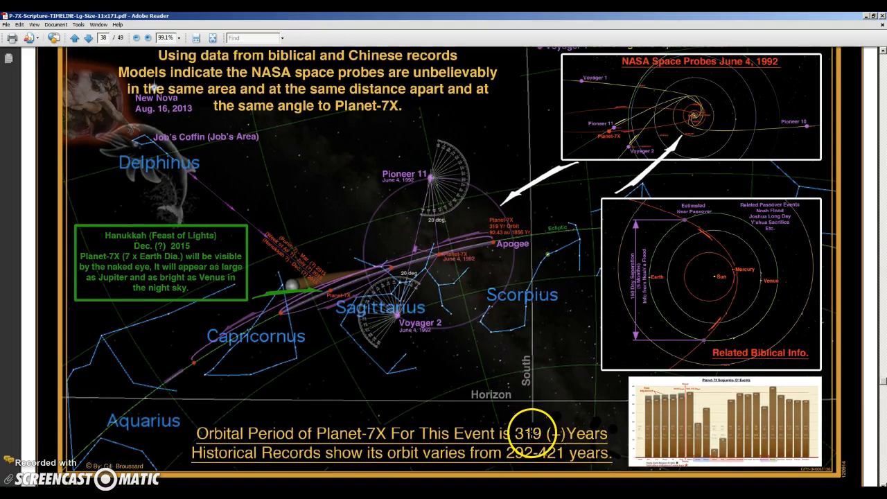
{"action": "mouse_move", "coordinate": [779, 375]}
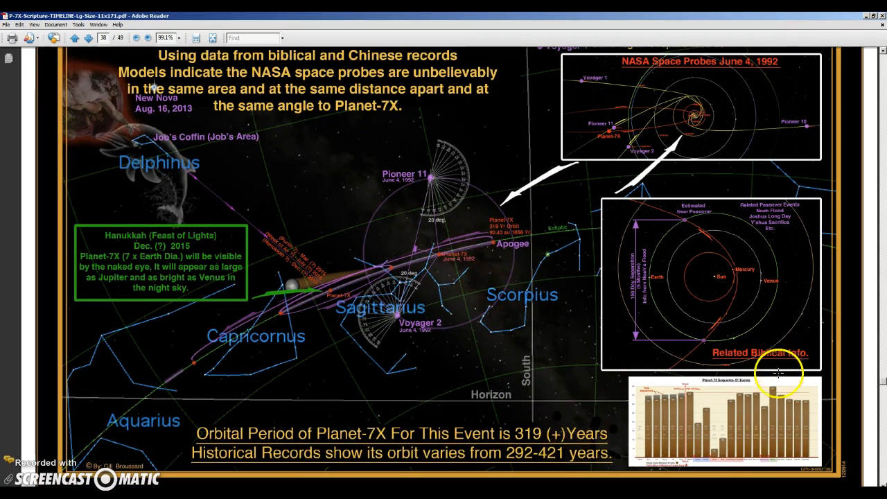
{"action": "scroll", "scroll_direction": "down", "scroll_amount": 3}
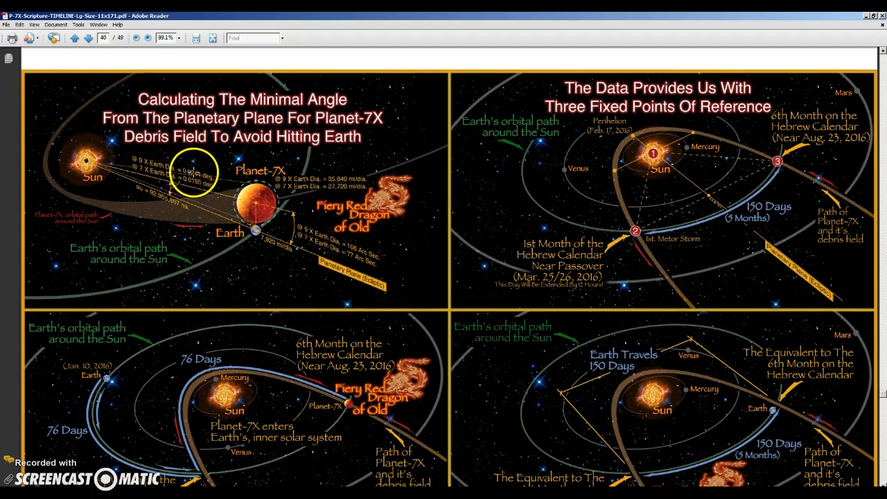
{"action": "mouse_move", "coordinate": [535, 166]}
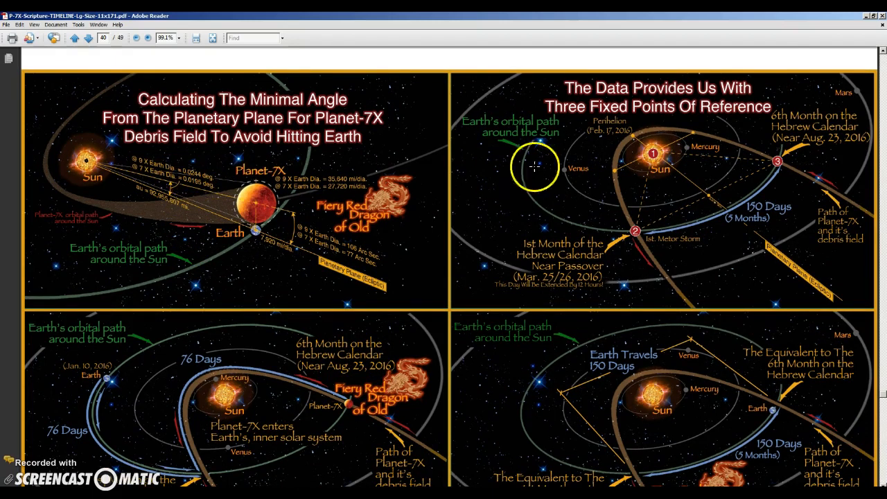
{"action": "mouse_move", "coordinate": [621, 128]}
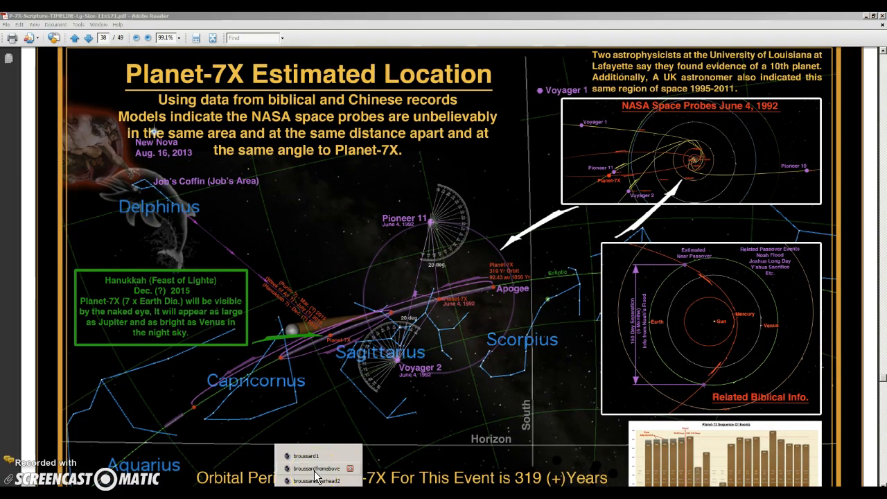
{"action": "left_click", "coordinate": [319, 469]}
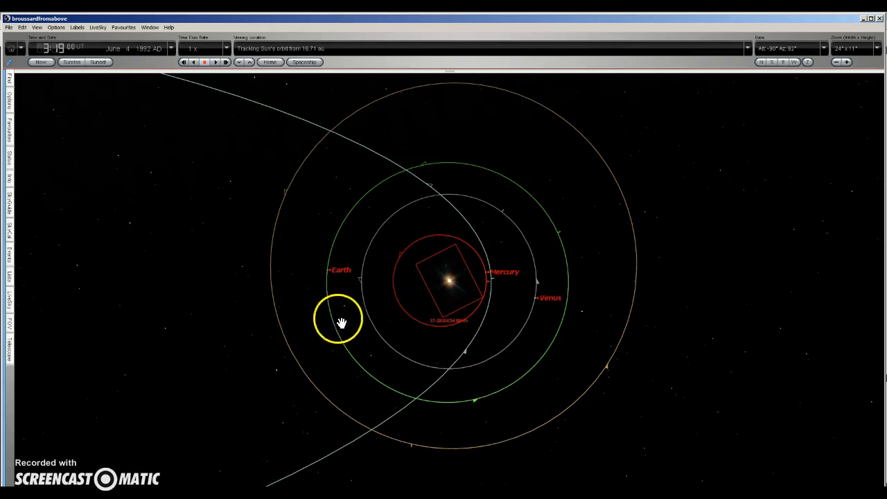
{"action": "mouse_move", "coordinate": [21, 287]}
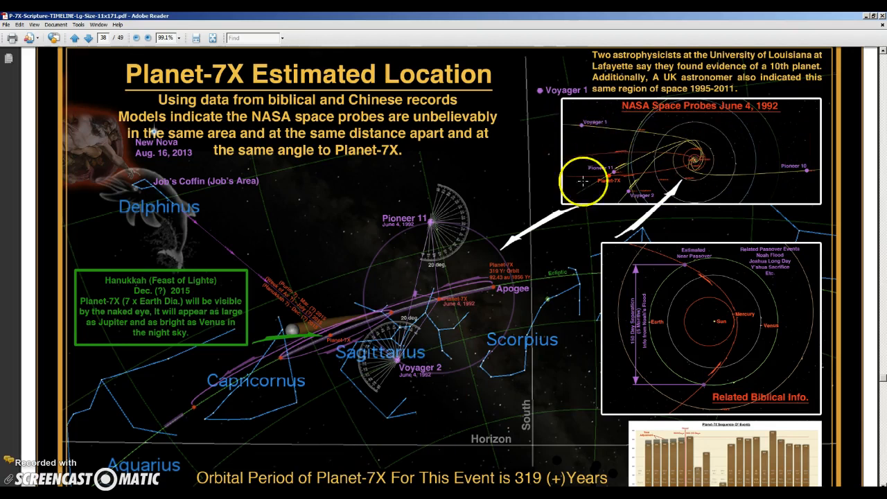
{"action": "mouse_move", "coordinate": [211, 450]}
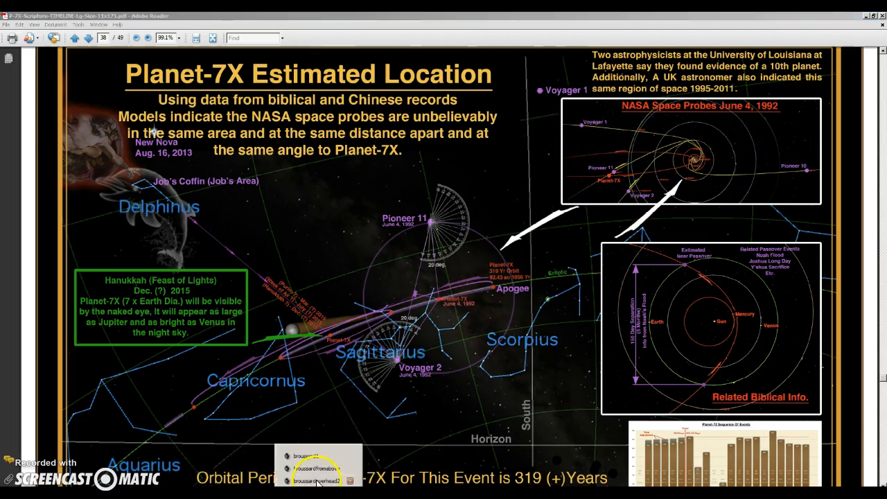
{"action": "left_click", "coordinate": [318, 479]}
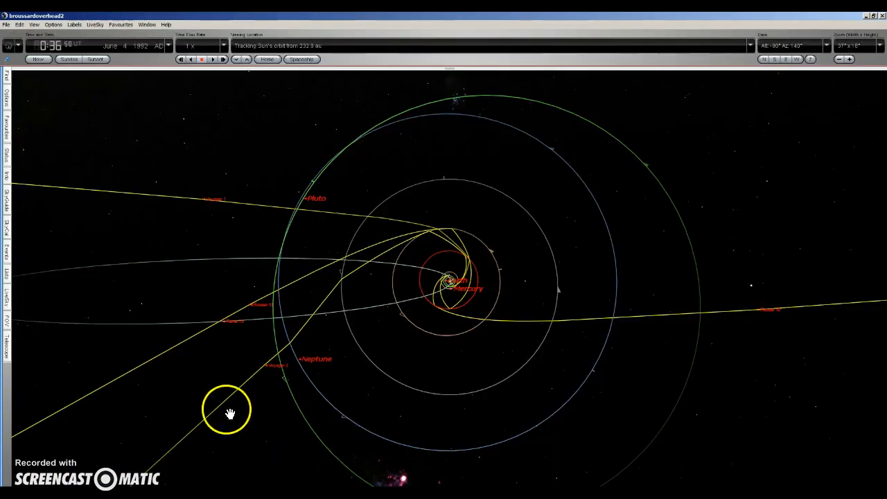
{"action": "left_click", "coordinate": [381, 280]}
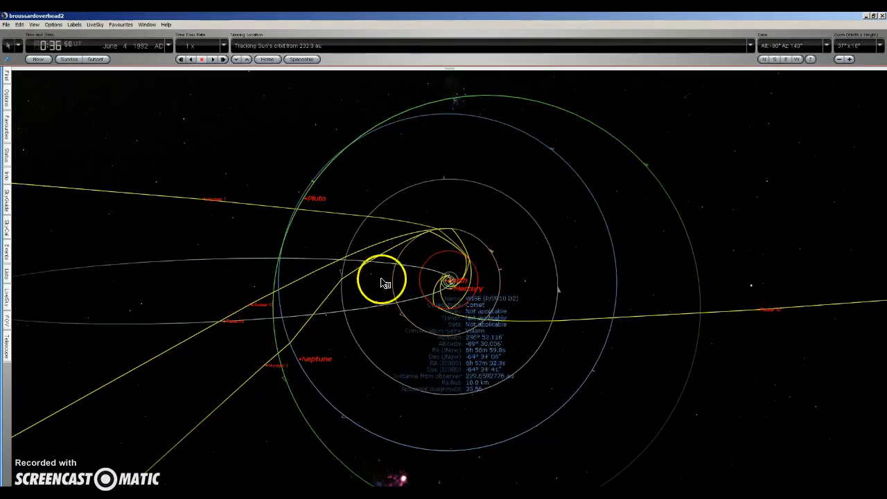
{"action": "left_click", "coordinate": [221, 321]}
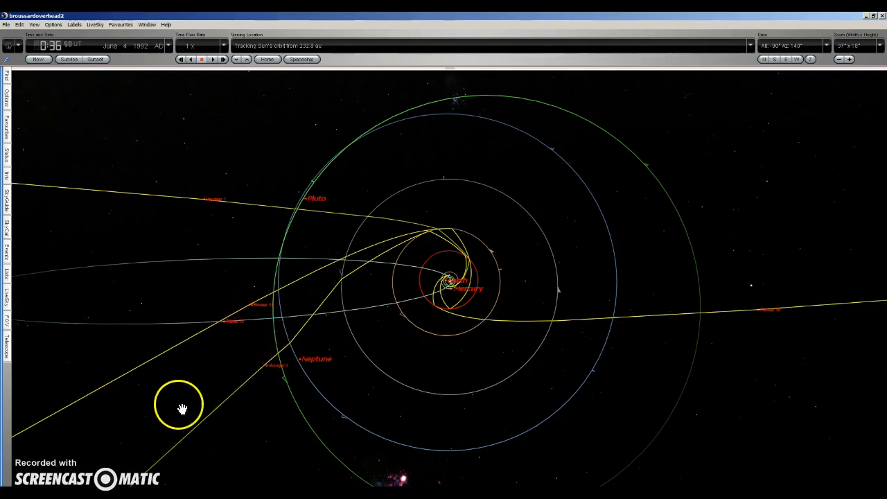
{"action": "mouse_move", "coordinate": [262, 474]}
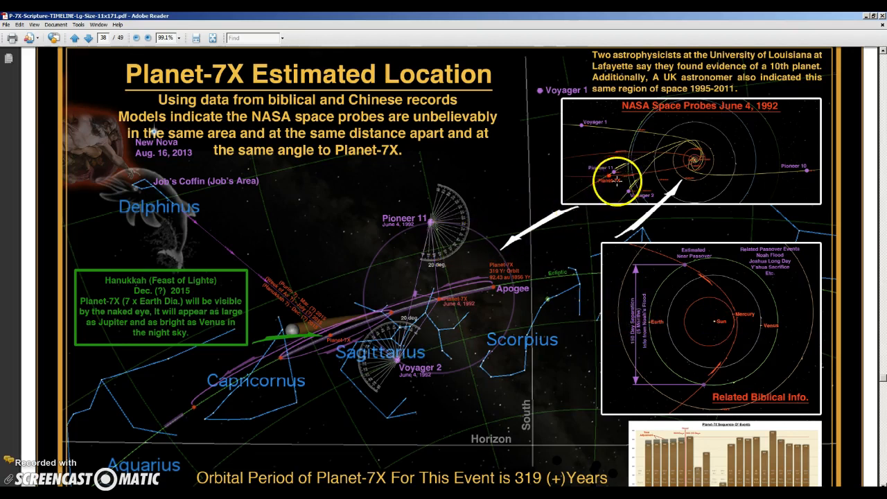
{"action": "mouse_move", "coordinate": [224, 408]}
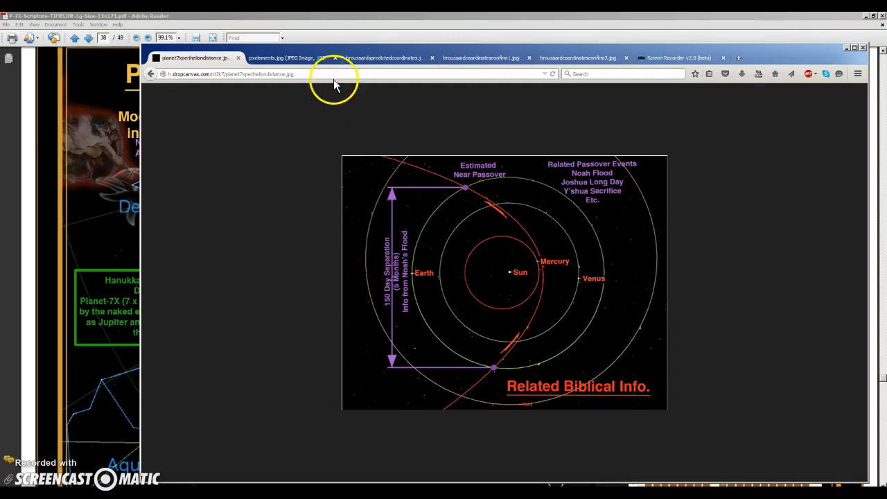
Show the Starry Night sky chart plotting P-7X from Auckland on June 11, 2015
{"action": "left_click", "coordinate": [385, 58]}
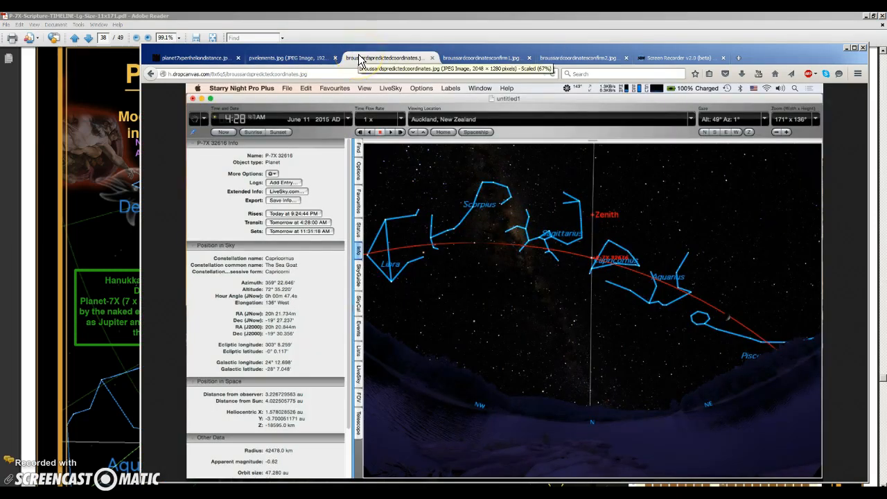
{"action": "mouse_move", "coordinate": [586, 230]}
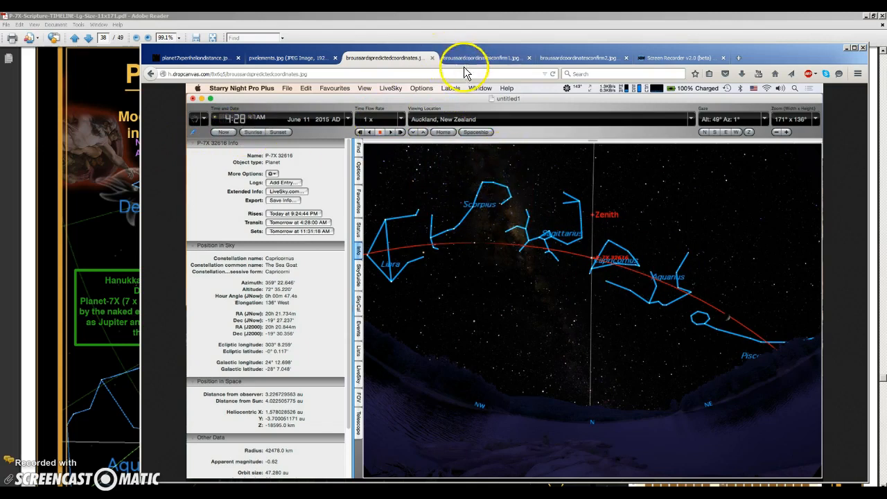
Flip between the two wider Planet-7X track sky charts to compare their labelled constellations
{"action": "left_click", "coordinate": [480, 59]}
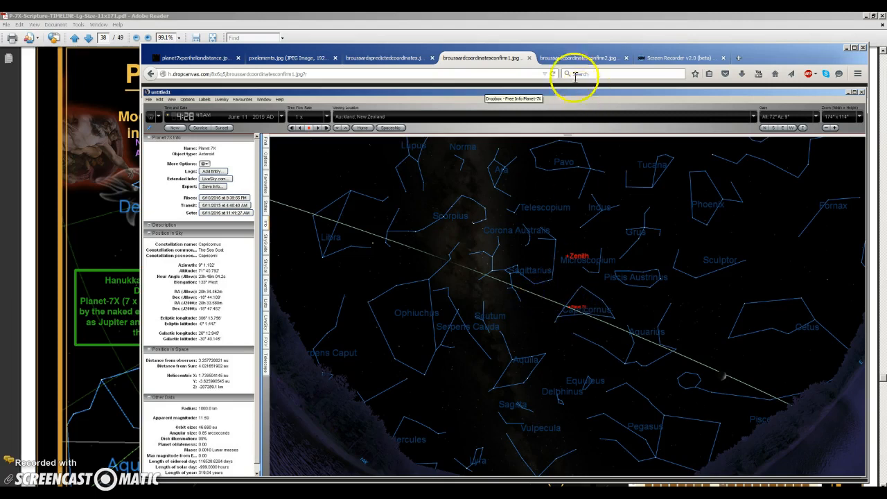
{"action": "left_click", "coordinate": [580, 59]}
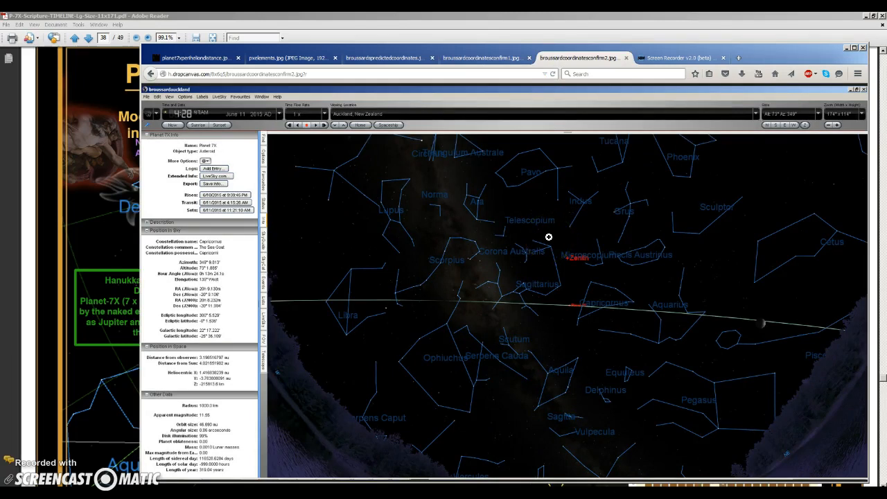
{"action": "mouse_move", "coordinate": [386, 63]}
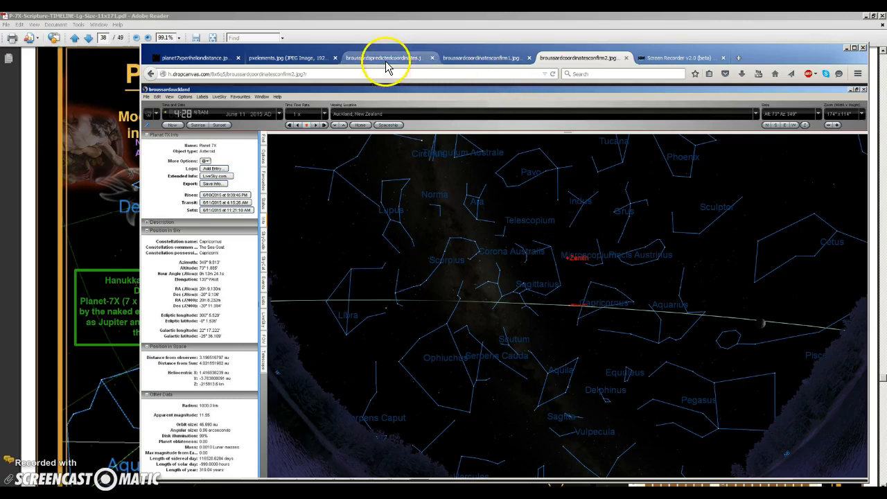
{"action": "left_click", "coordinate": [386, 58]}
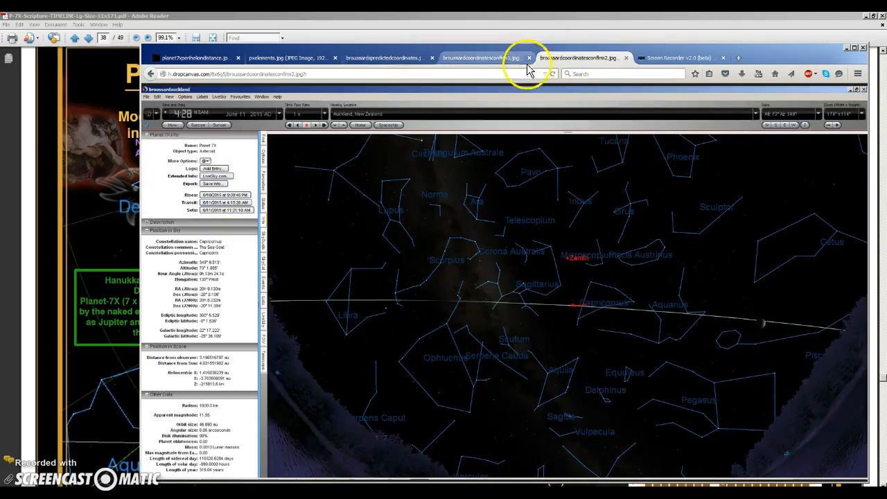
{"action": "left_click", "coordinate": [582, 58]}
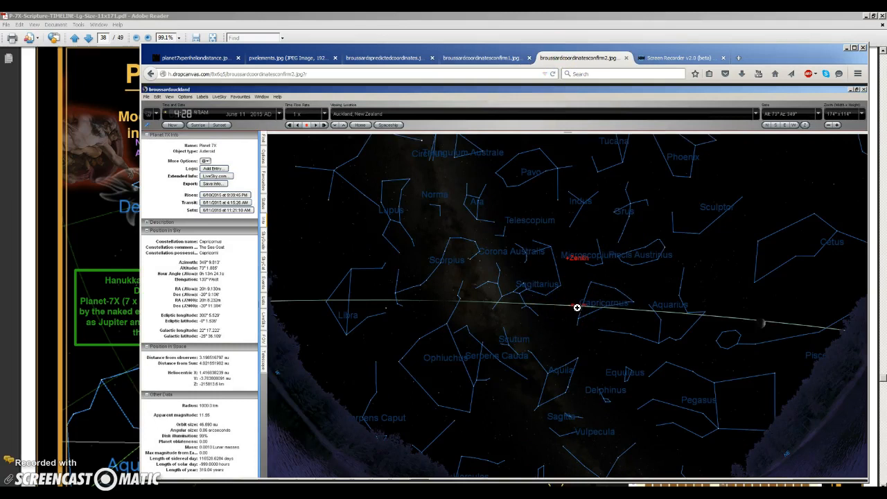
{"action": "mouse_move", "coordinate": [579, 305]}
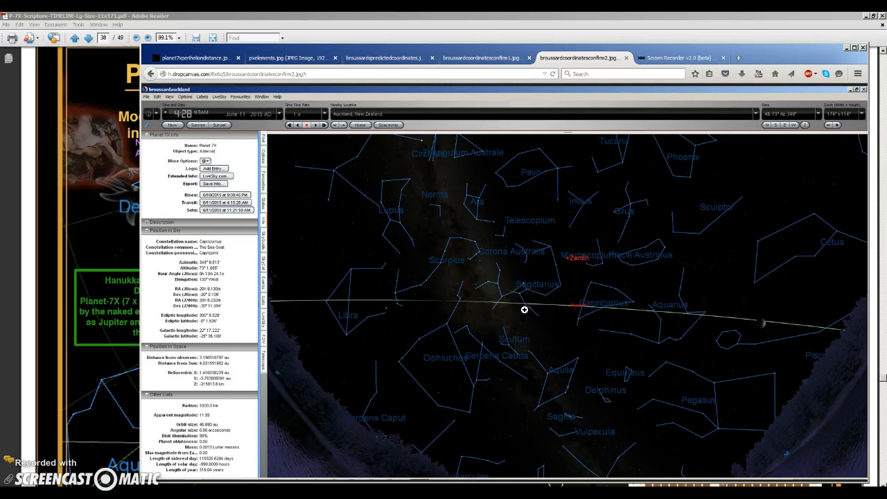
{"action": "mouse_move", "coordinate": [527, 300]}
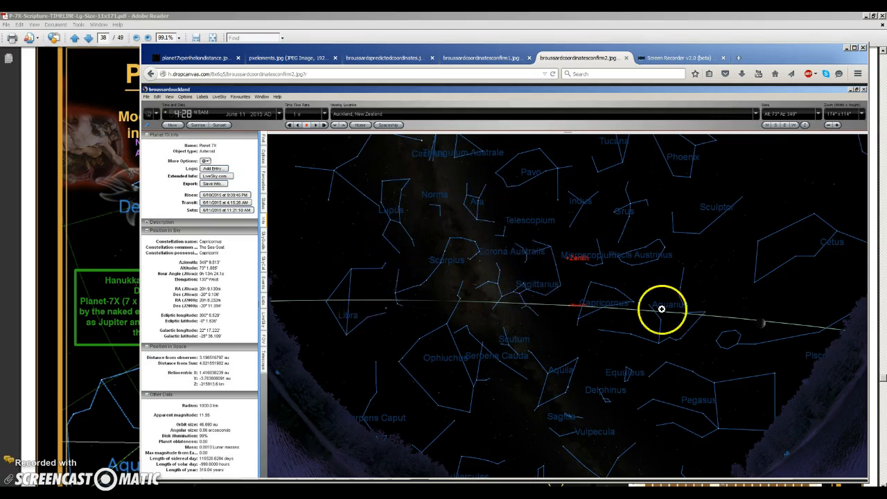
{"action": "mouse_move", "coordinate": [510, 327]}
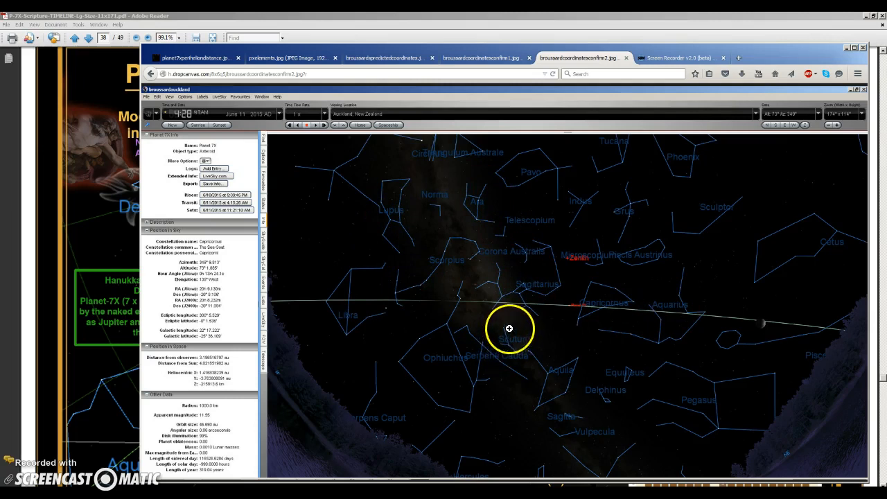
{"action": "mouse_move", "coordinate": [511, 319]}
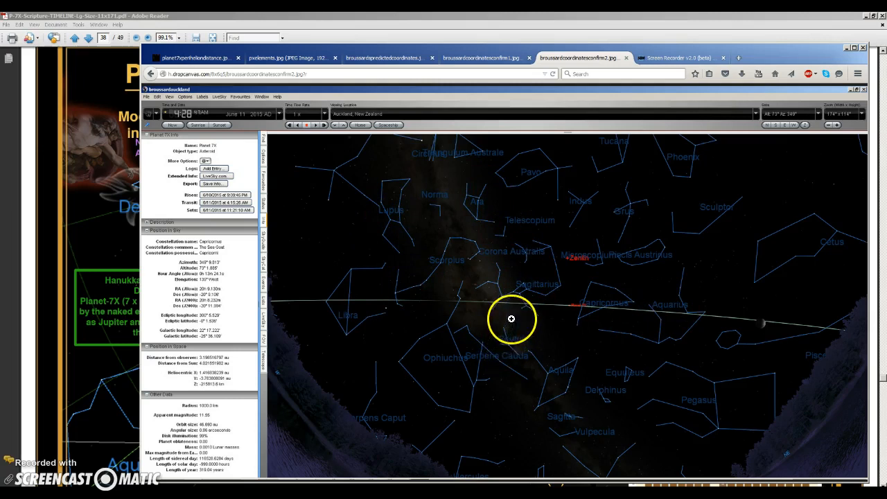
{"action": "mouse_move", "coordinate": [424, 34]}
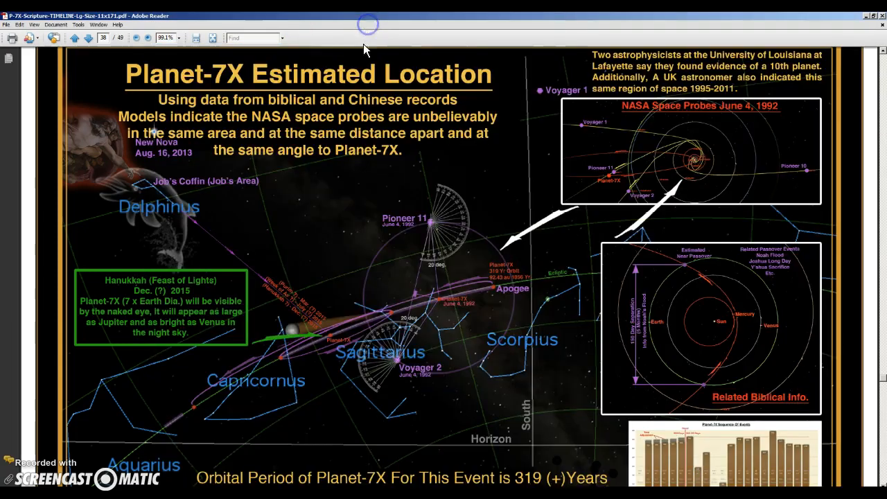
{"action": "mouse_move", "coordinate": [289, 463]}
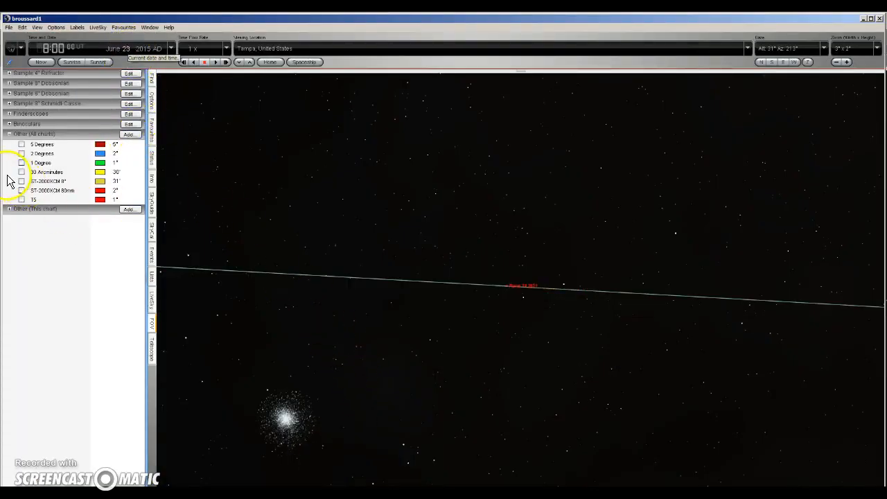
Turn on a field-of-view box around the Planet-7X point in the Tampa June 2015 star field
{"action": "left_click", "coordinate": [22, 191]}
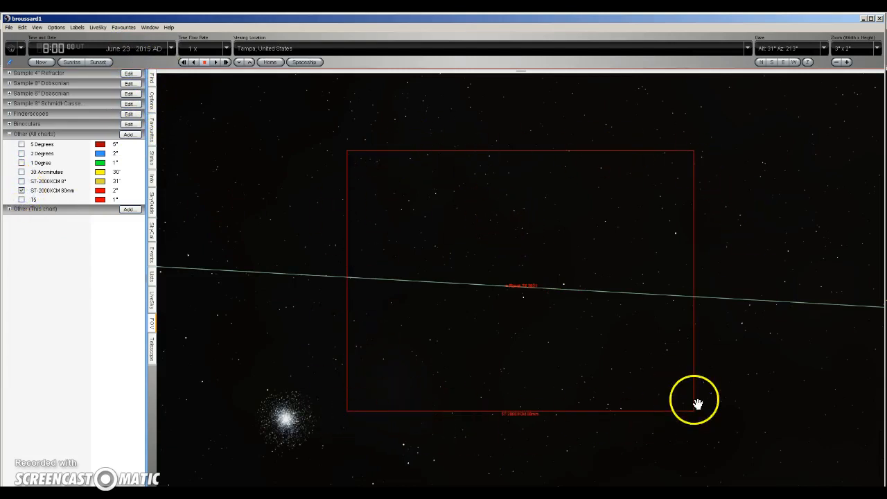
{"action": "mouse_move", "coordinate": [715, 429]}
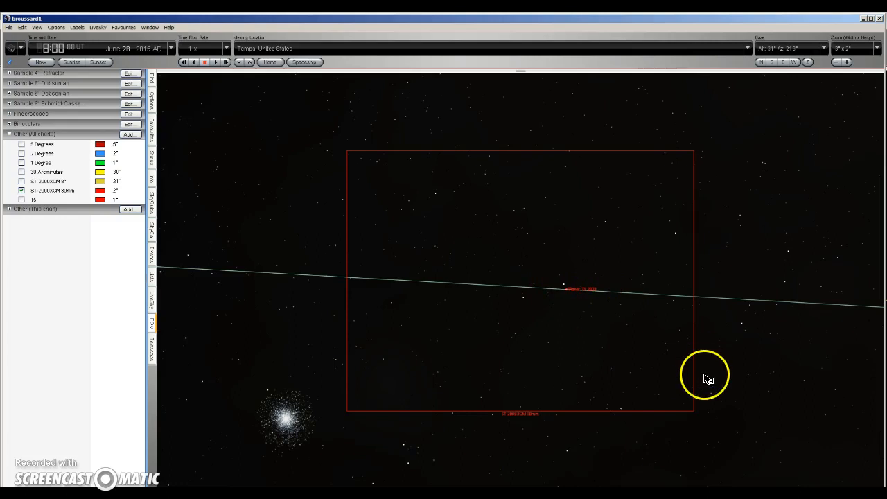
{"action": "mouse_move", "coordinate": [713, 385]}
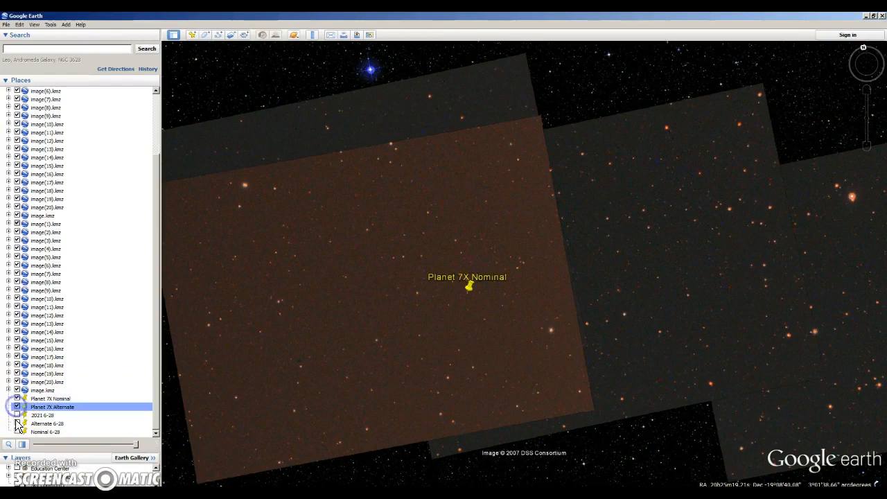
Toggle an overlaid telescope image and pan the sky to centre on the Planet 7X 2021 and 2021 6-28 markers
{"action": "left_click", "coordinate": [16, 432]}
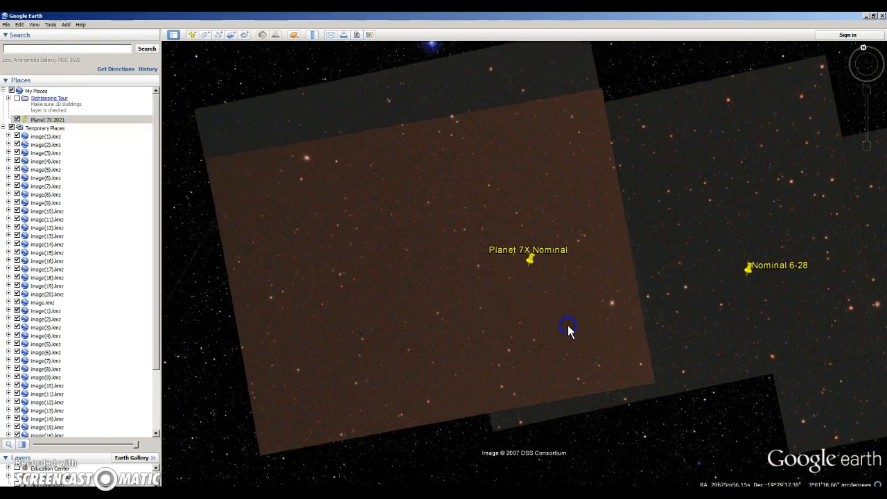
{"action": "scroll", "scroll_direction": "down", "scroll_amount": 3}
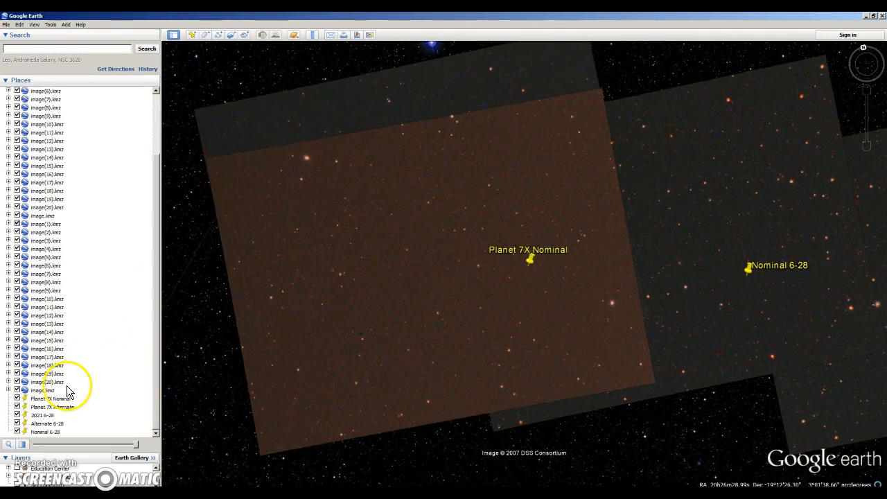
{"action": "left_click", "coordinate": [43, 389]}
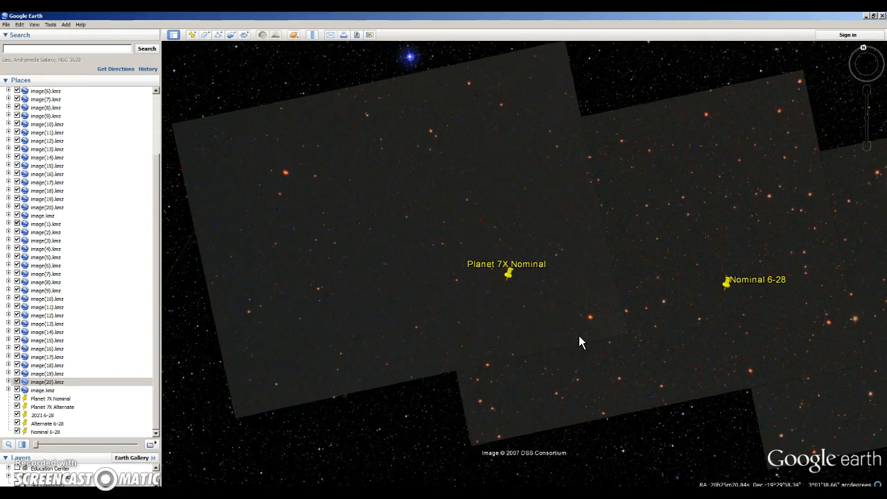
{"action": "left_click", "coordinate": [528, 323]}
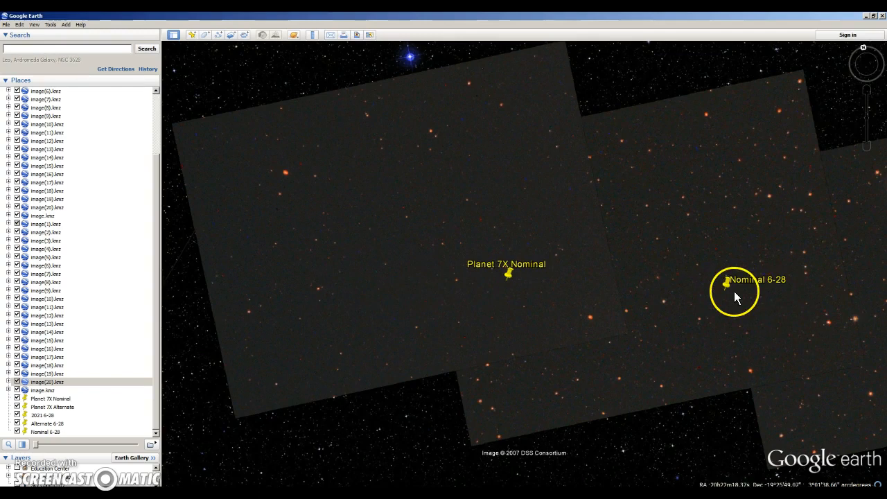
{"action": "left_click_drag", "start_coordinate": [735, 298], "coordinate": [617, 331]}
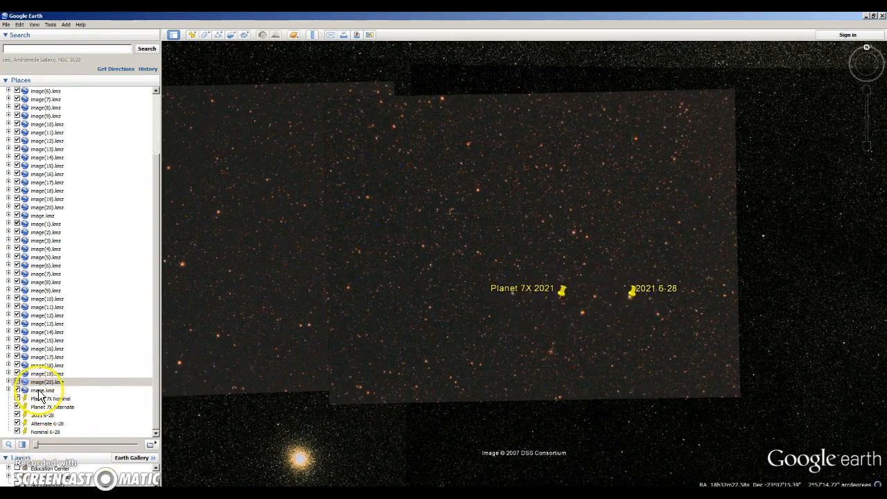
{"action": "left_click", "coordinate": [44, 390]}
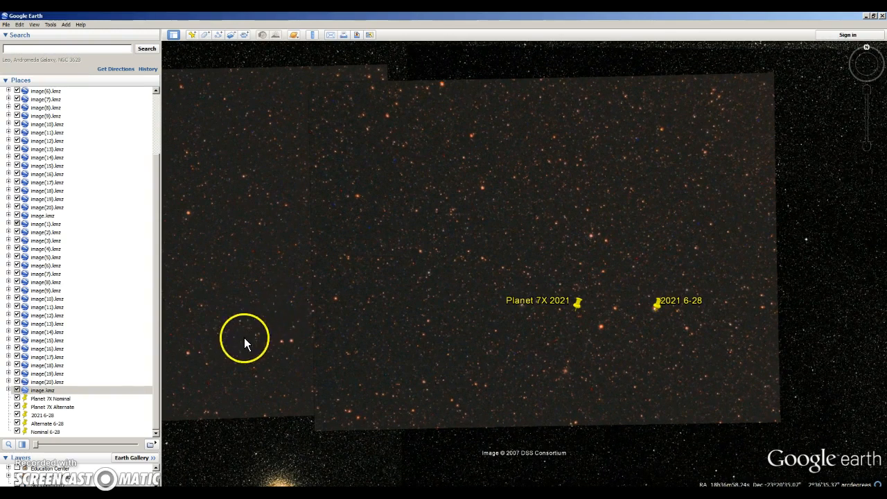
Untick the Planet 7X and 6-28 placemarks so only the telescope images and star field show
{"action": "left_click", "coordinate": [50, 400]}
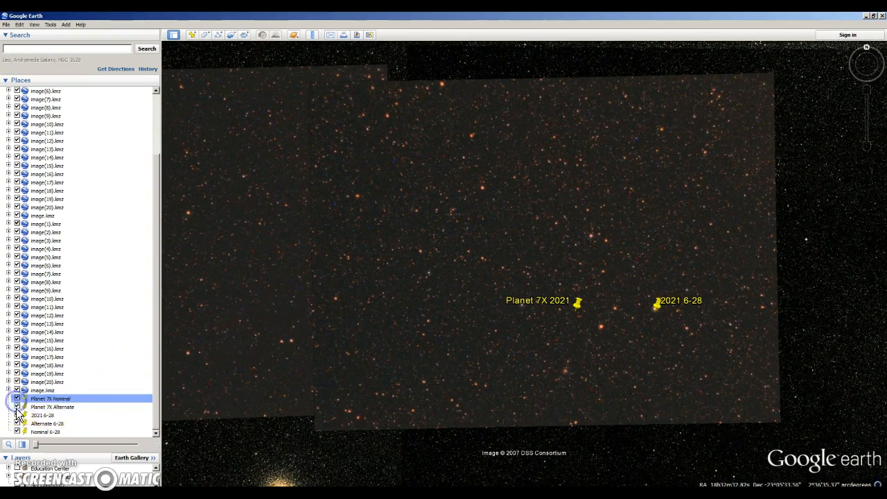
{"action": "left_click", "coordinate": [17, 416]}
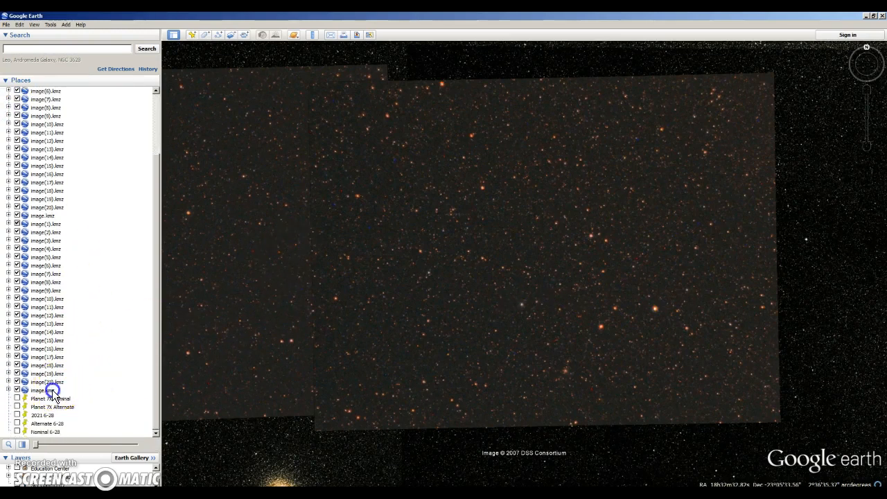
{"action": "left_click", "coordinate": [41, 391]}
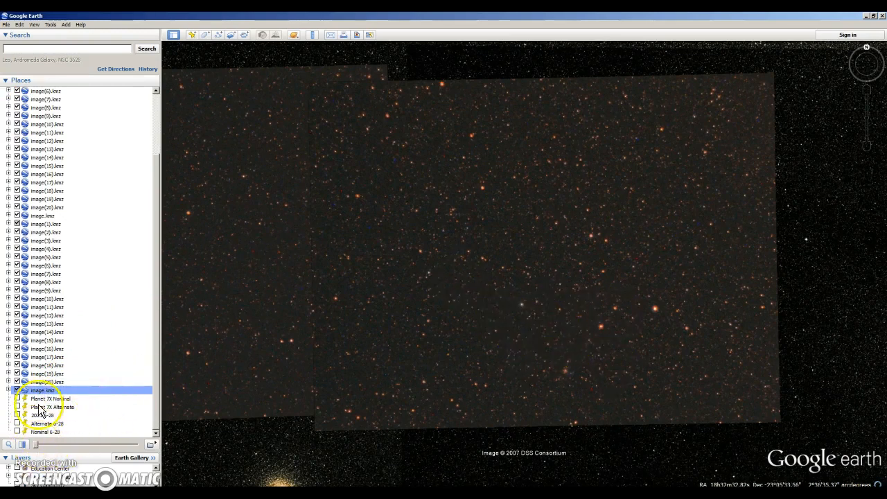
{"action": "left_click", "coordinate": [16, 391]}
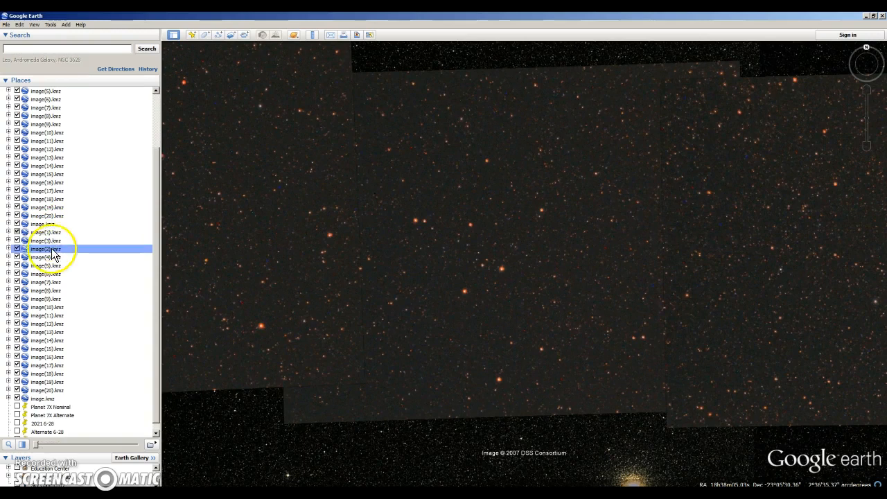
Tick one telescope image .kmz overlay so its tile lies over the star field
{"action": "left_click", "coordinate": [9, 249]}
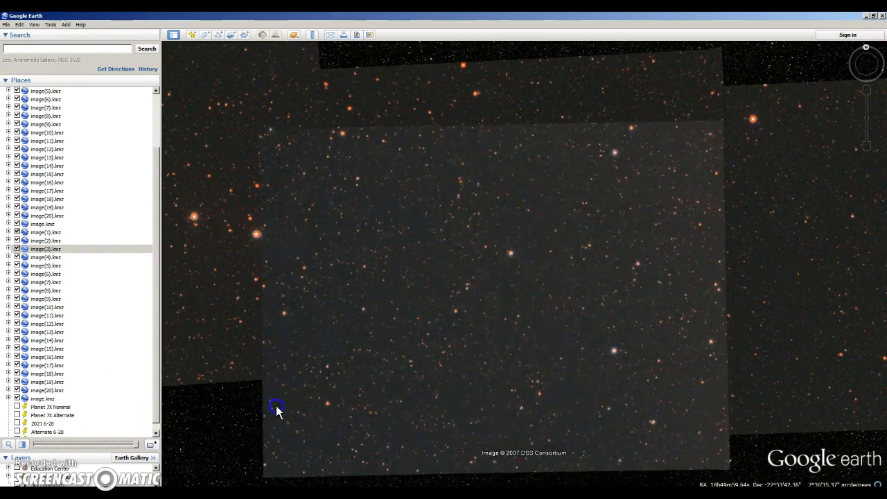
{"action": "mouse_move", "coordinate": [732, 409]}
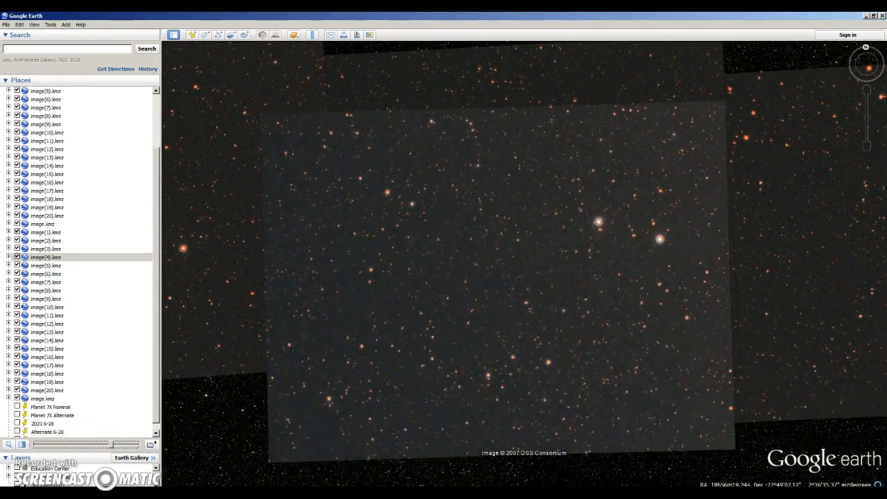
Hide the overlaid image tile and fly the view back onto it for a blink comparison
{"action": "left_click", "coordinate": [525, 430]}
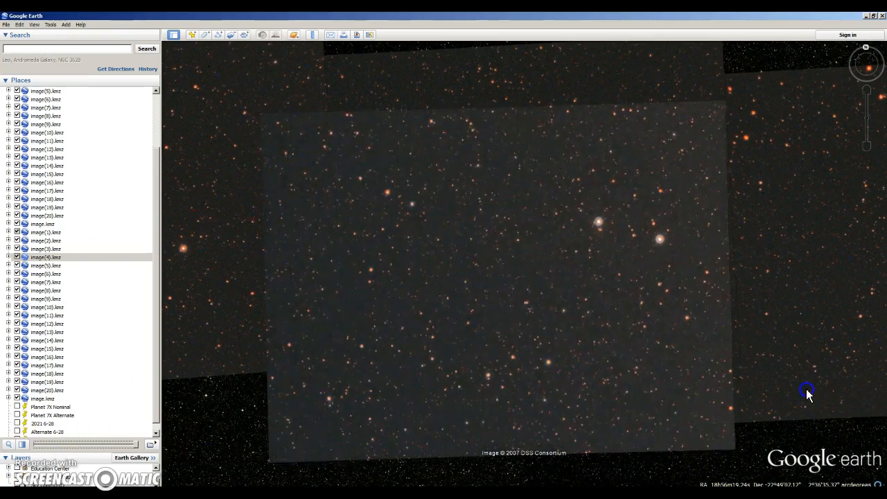
{"action": "left_click", "coordinate": [46, 266]}
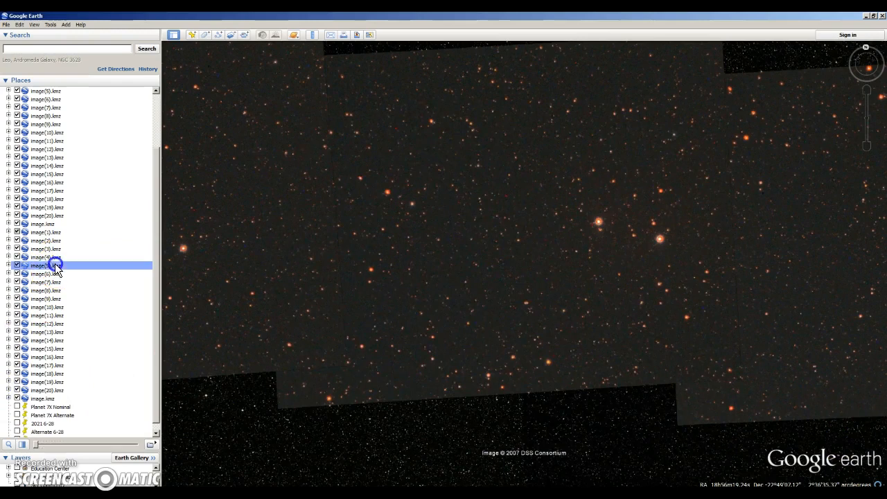
{"action": "double_click", "coordinate": [45, 266]}
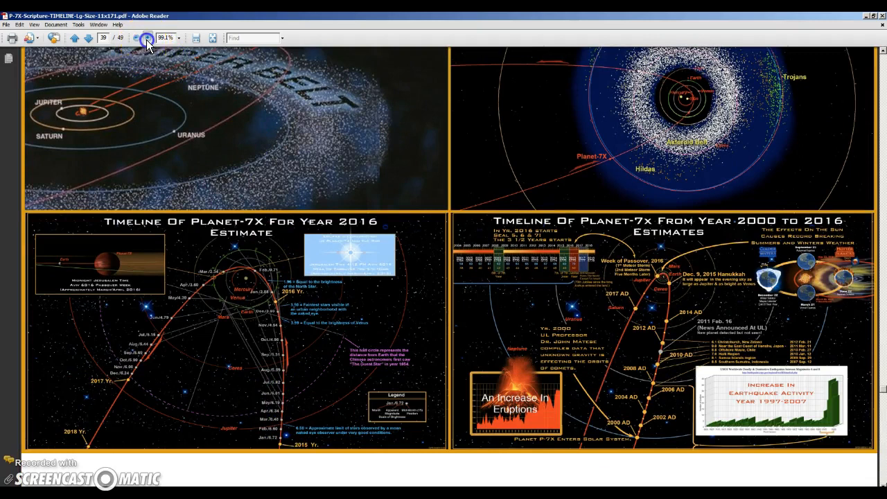
Zoom the PDF until the 'Timeline Of Planet-7X For Year 2016 Estimate' panel fills the window
{"action": "left_click", "coordinate": [147, 39]}
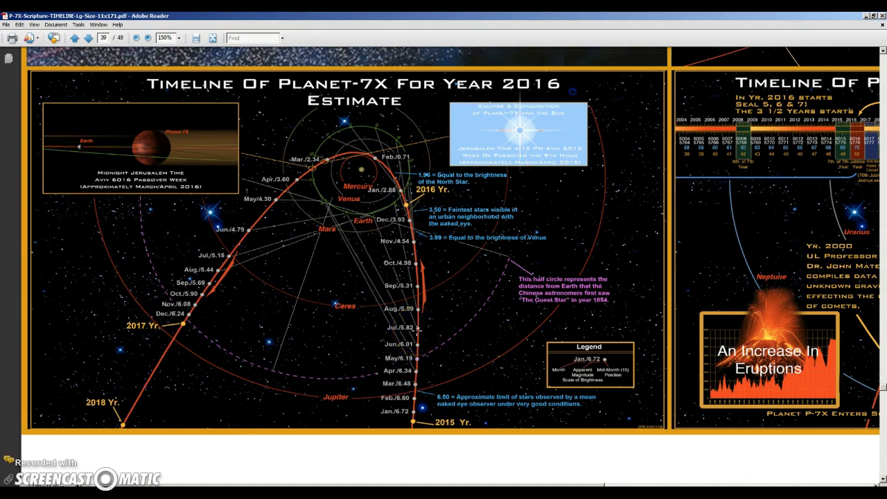
{"action": "left_click", "coordinate": [416, 340]}
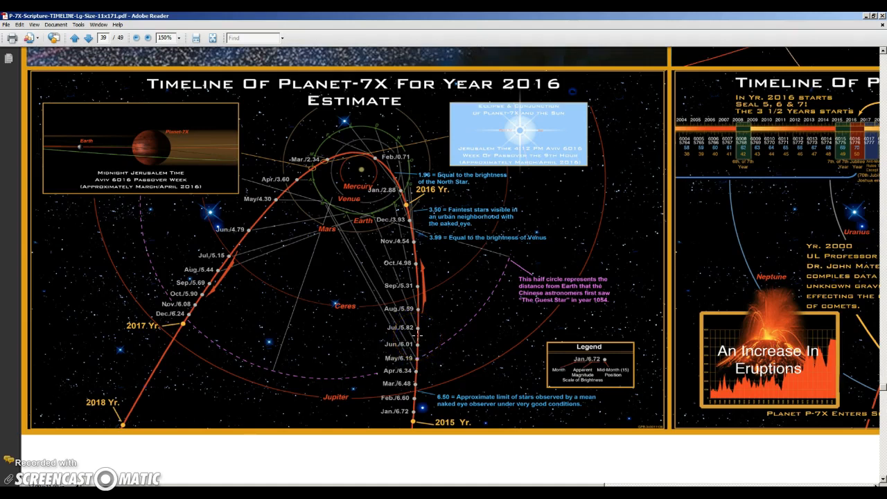
{"action": "mouse_move", "coordinate": [416, 336]}
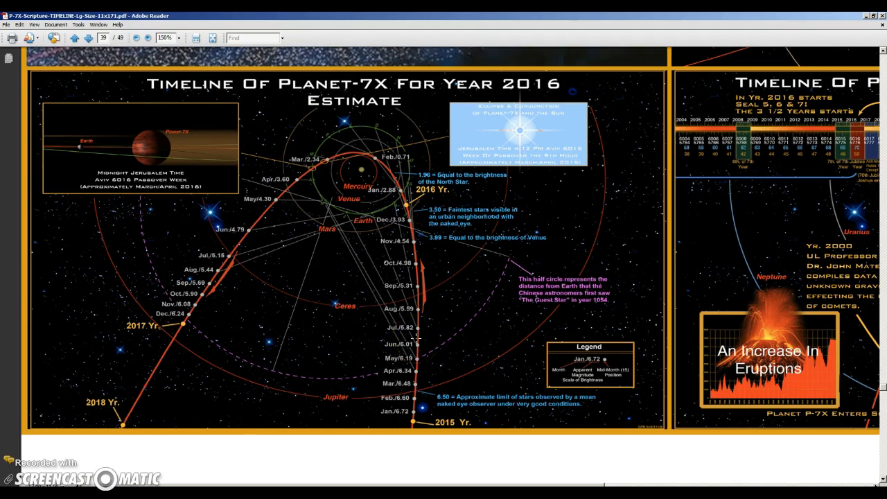
{"action": "mouse_move", "coordinate": [867, 21]}
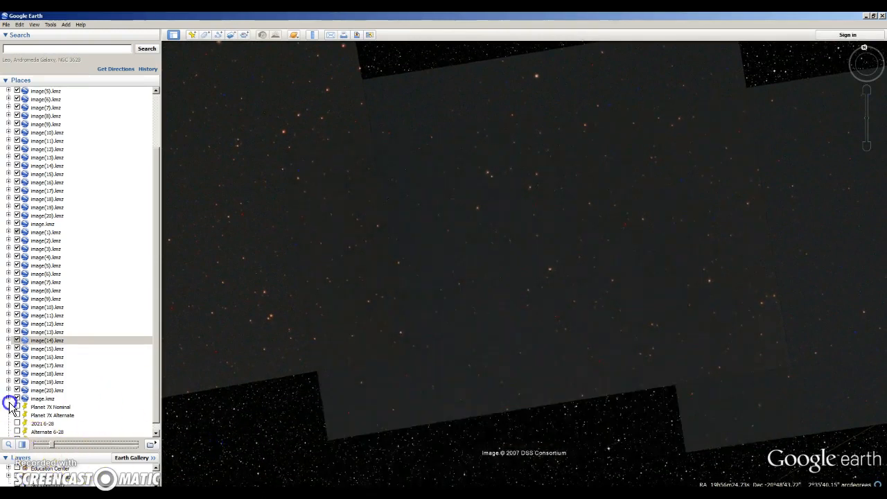
Toggle a DSS telescope image overlay to show its sparse-star plate over the sky
{"action": "left_click", "coordinate": [17, 398]}
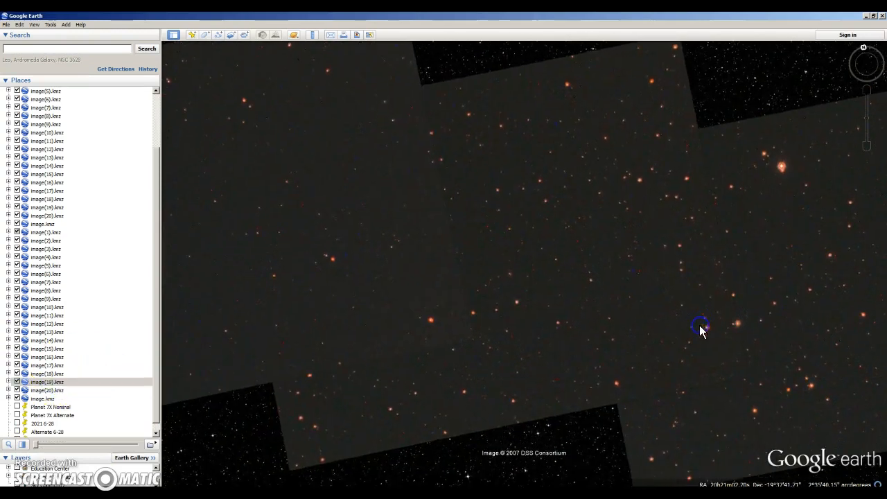
Pan along the diagonal strip of overlaid telescope tiles, inspecting its stars for any out-of-place object
{"action": "left_click_drag", "start_coordinate": [700, 330], "coordinate": [241, 442]}
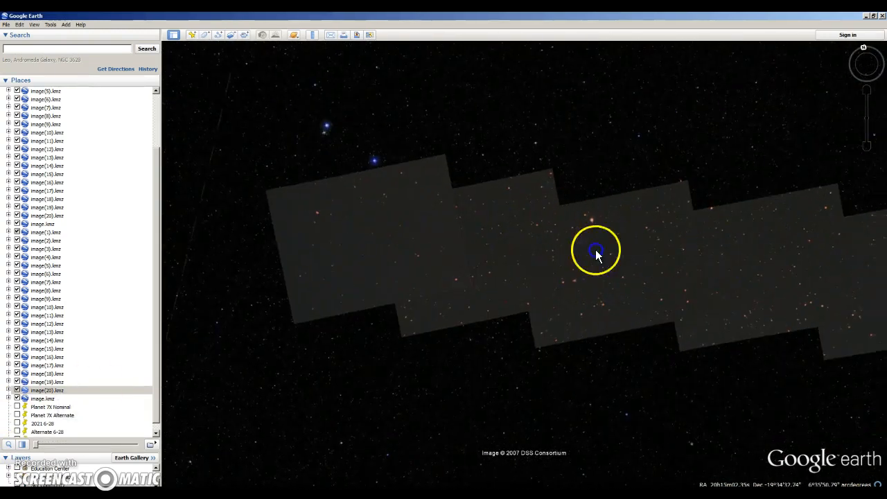
{"action": "left_click_drag", "start_coordinate": [596, 250], "coordinate": [465, 287]}
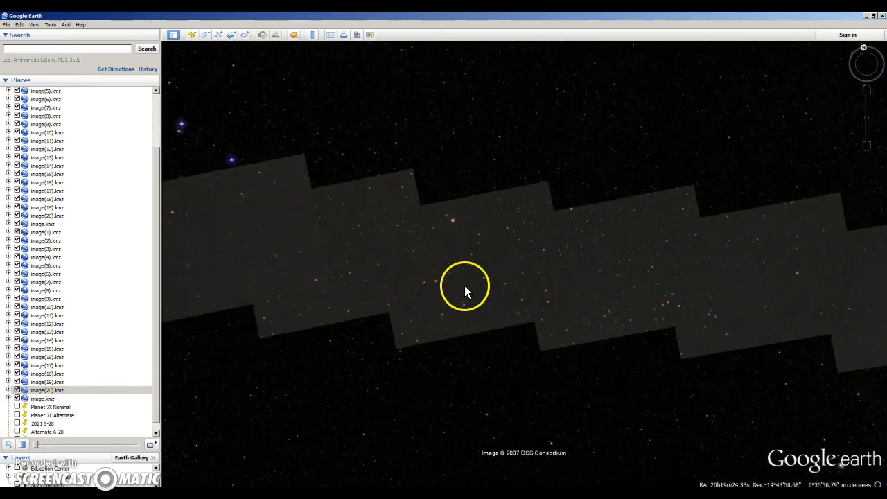